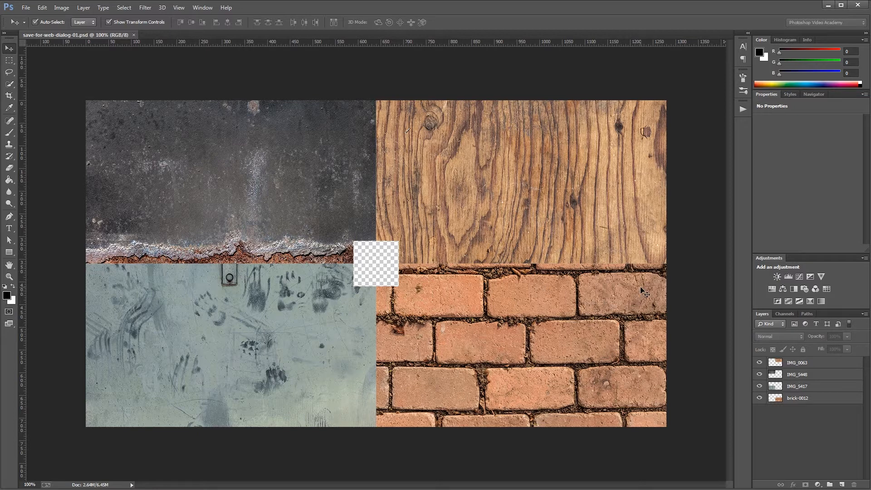
pyautogui.moveTo(475, 297)
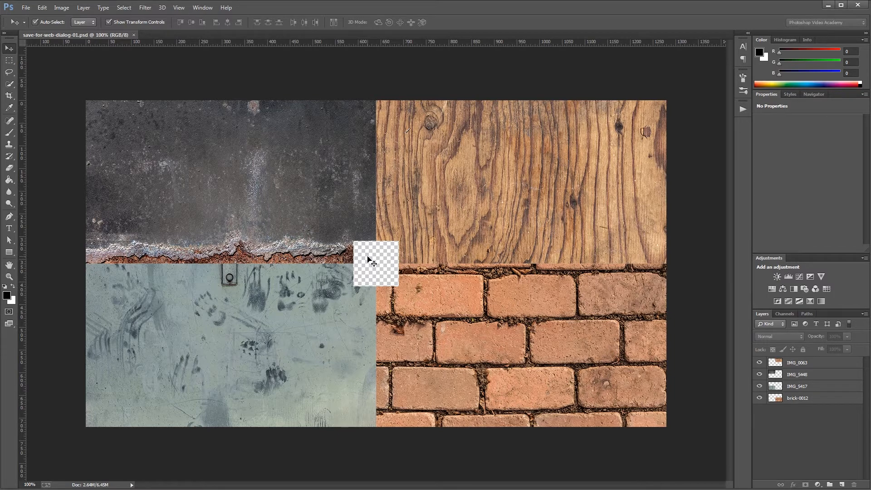
# Step: Open Save for Web for the collage and apply the JPEG High preset at quality 60
pyautogui.click(26, 7)
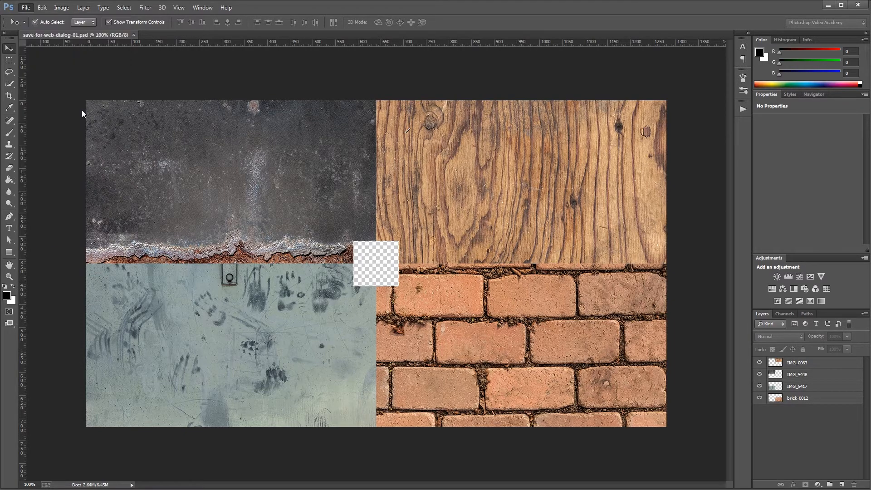
pyautogui.click(25, 7)
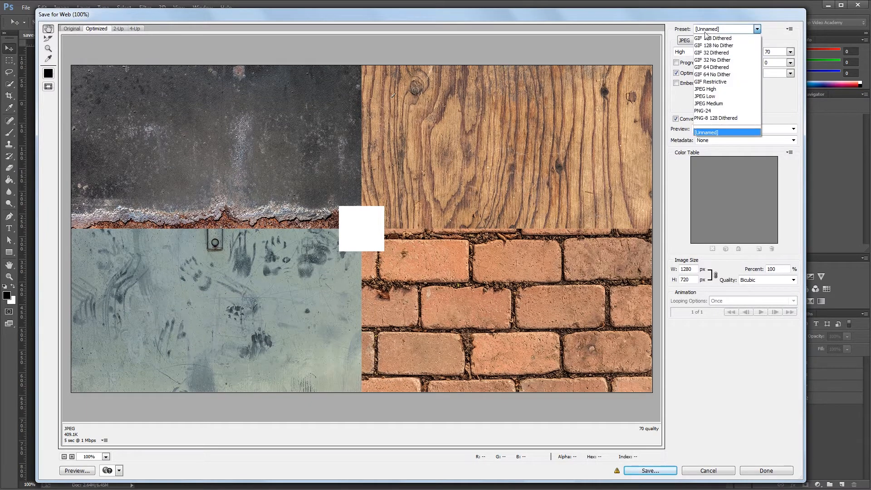
pyautogui.moveTo(721, 89)
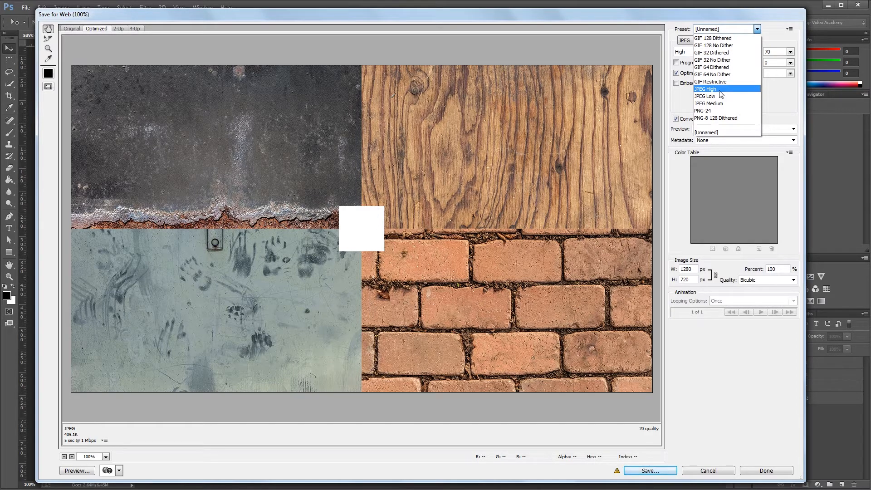
pyautogui.click(706, 89)
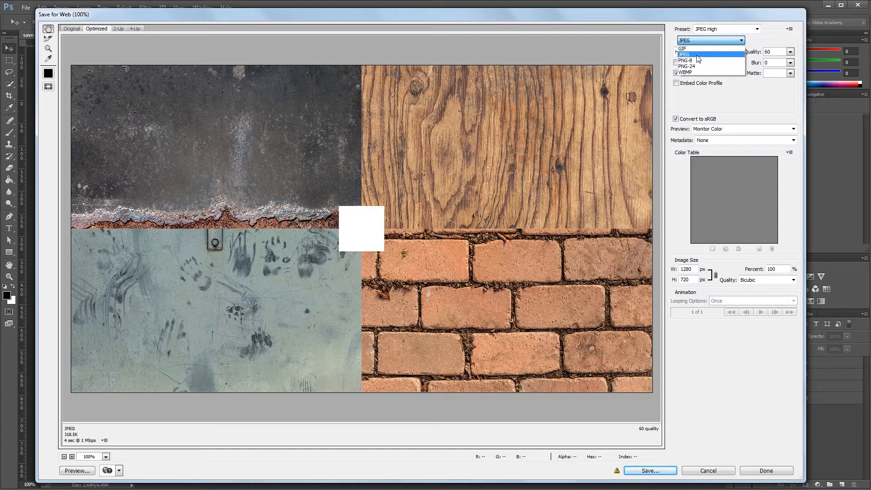
pyautogui.click(683, 55)
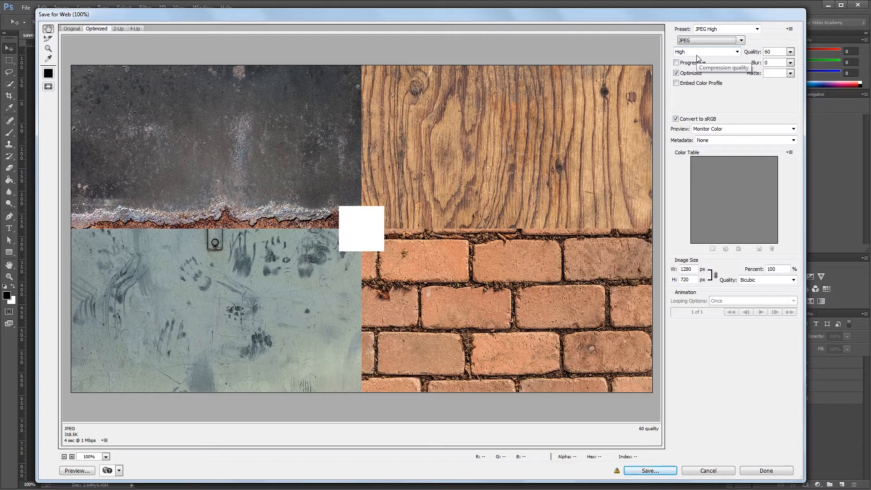
pyautogui.moveTo(710, 40)
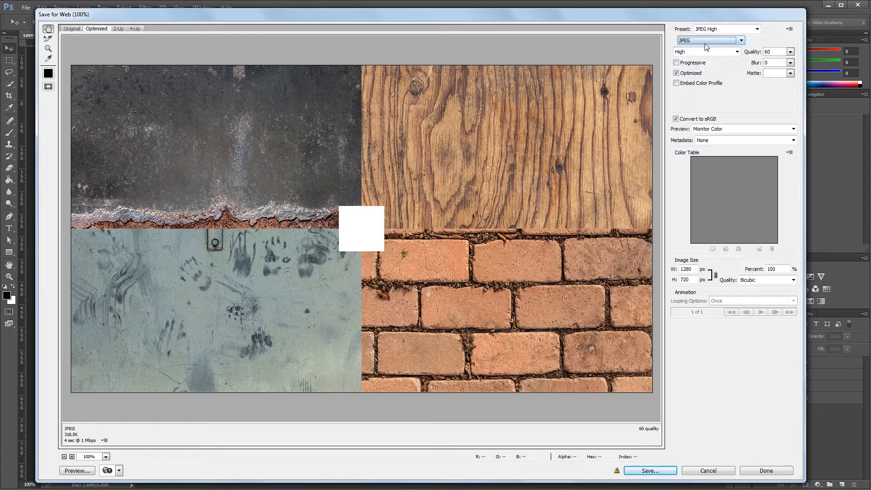
pyautogui.moveTo(706, 51)
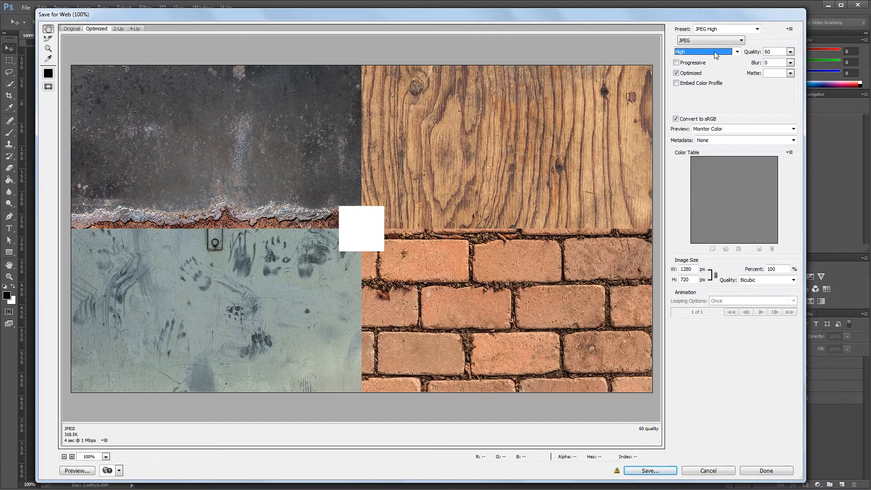
pyautogui.click(705, 51)
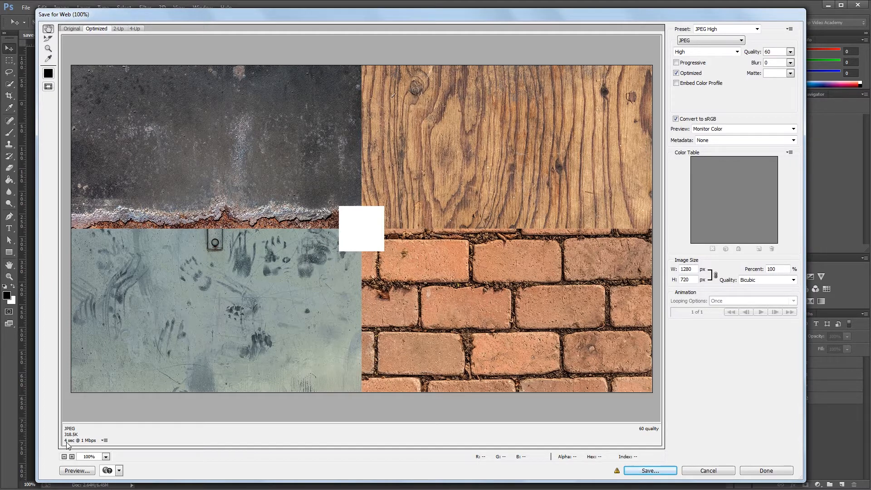
pyautogui.moveTo(84, 443)
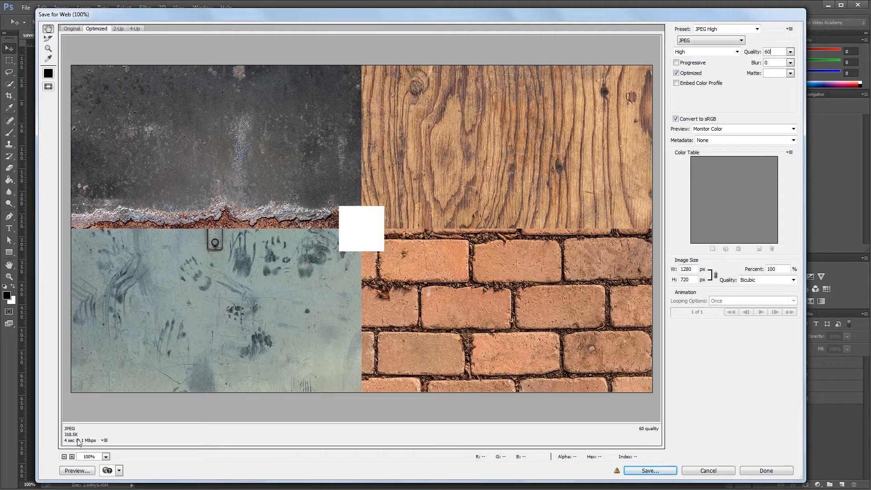
pyautogui.moveTo(96, 447)
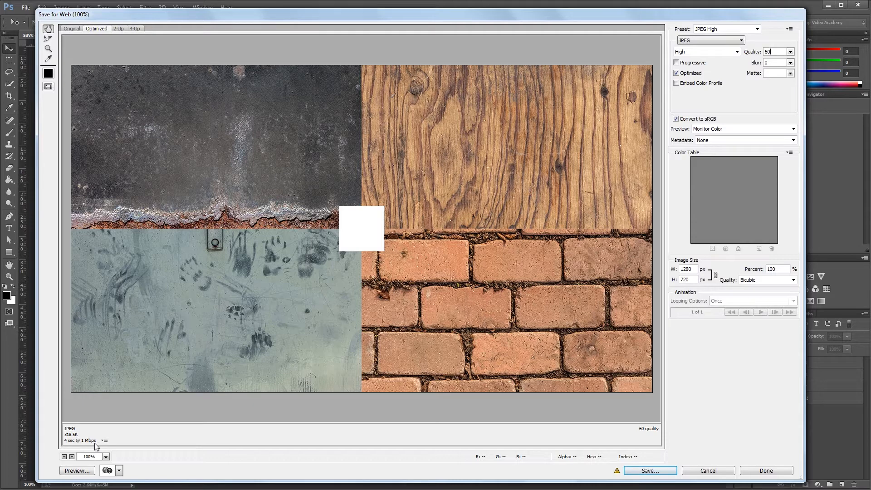
pyautogui.moveTo(85, 414)
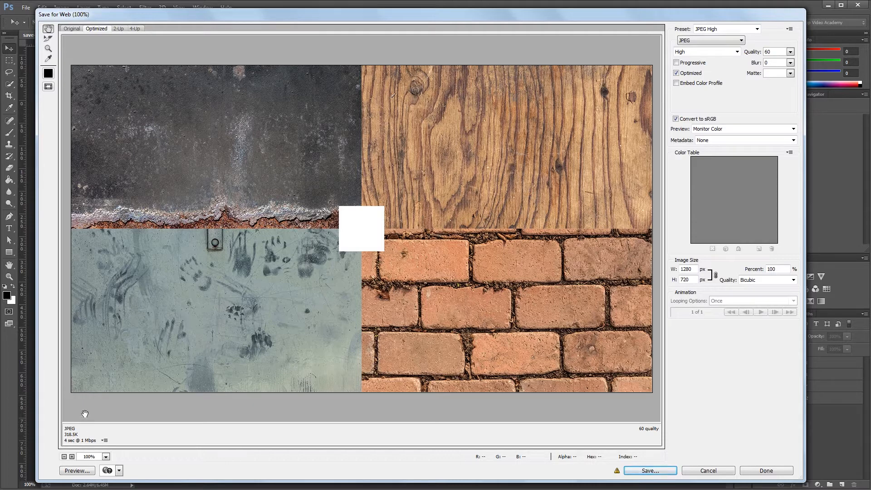
pyautogui.moveTo(67, 443)
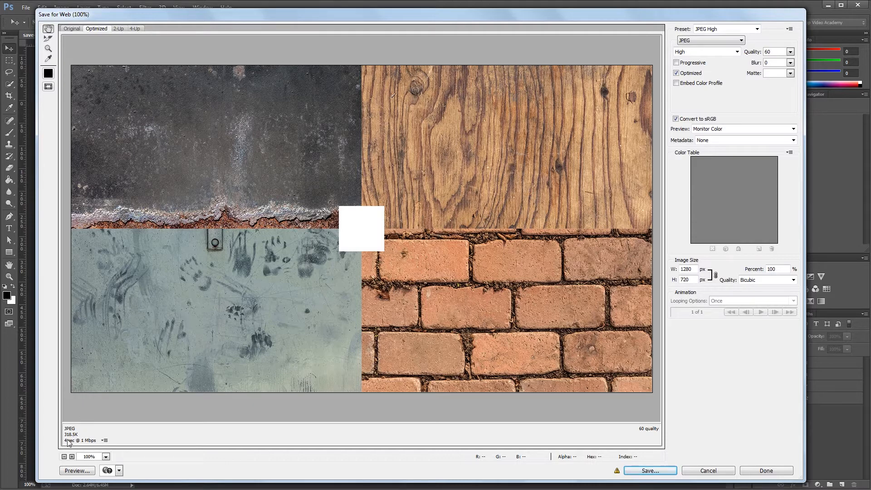
pyautogui.click(104, 440)
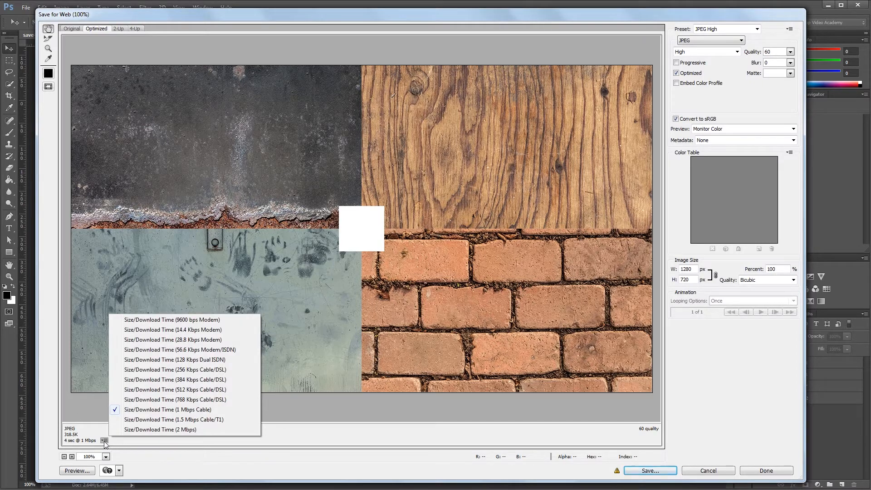
pyautogui.moveTo(160, 430)
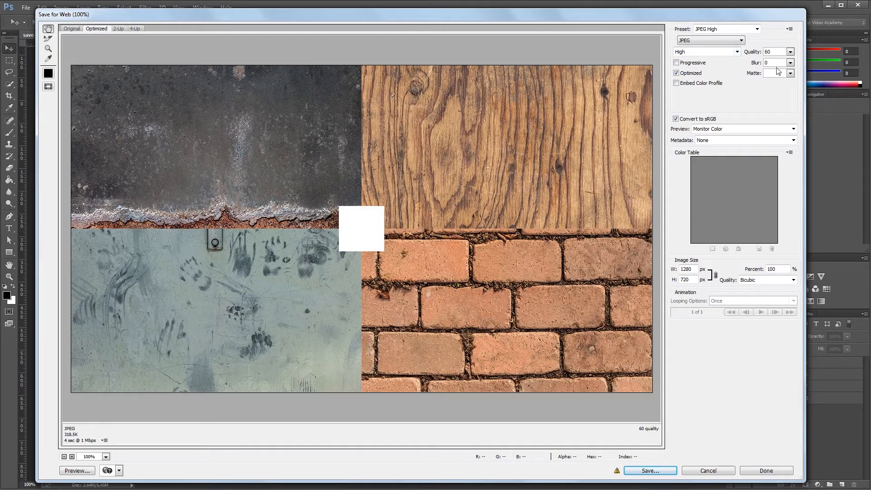
pyautogui.moveTo(401, 209)
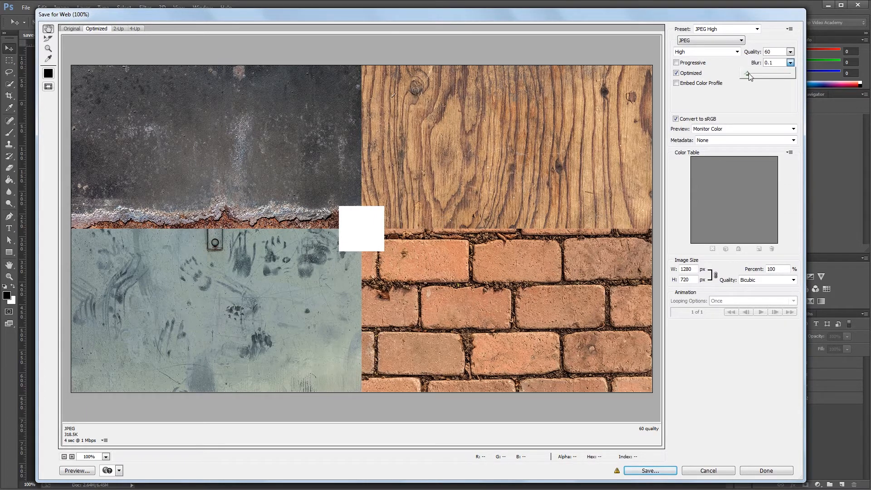
pyautogui.moveTo(748, 74); pyautogui.dragTo(756, 74)
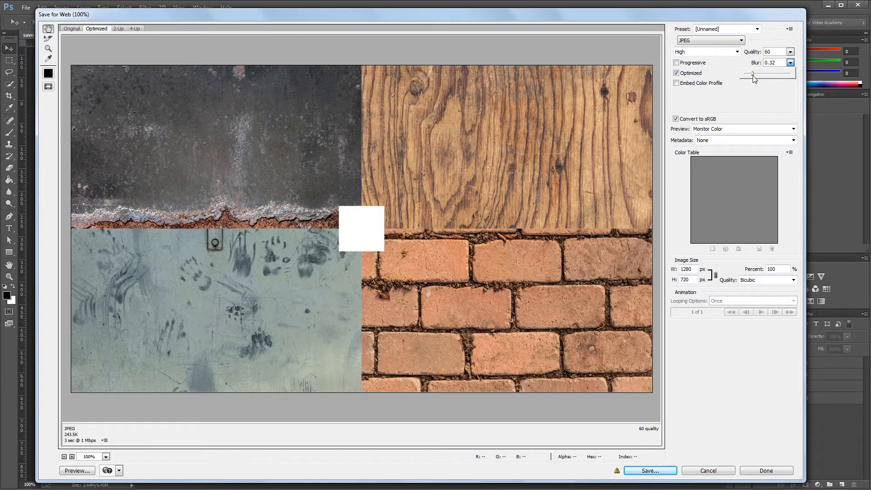
pyautogui.moveTo(752, 73); pyautogui.dragTo(769, 74)
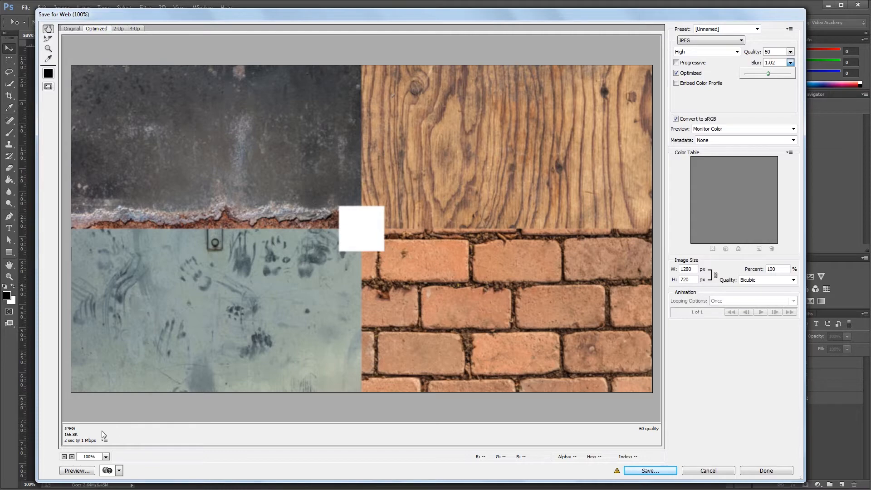
pyautogui.moveTo(421, 209)
pyautogui.write('0')
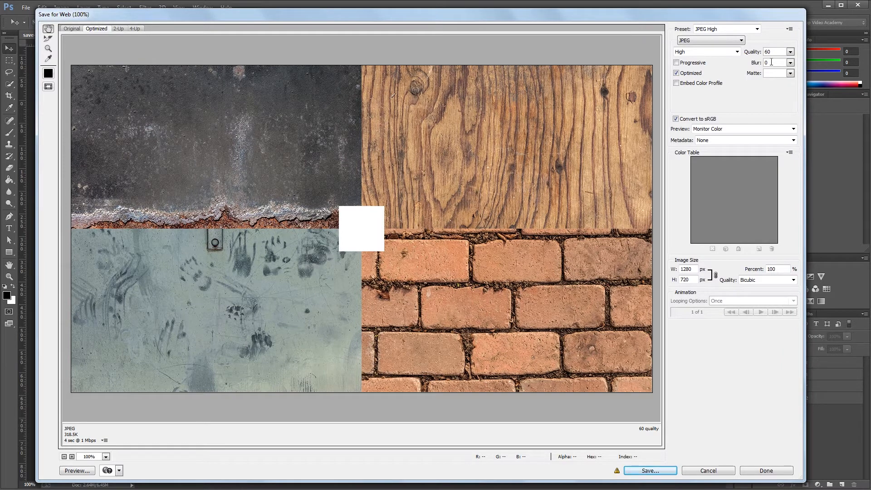
pyautogui.moveTo(775, 76)
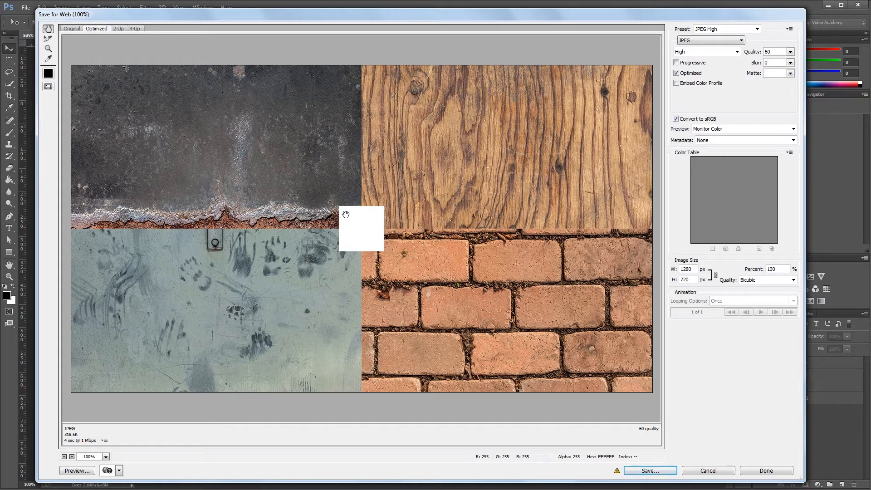
pyautogui.moveTo(374, 216)
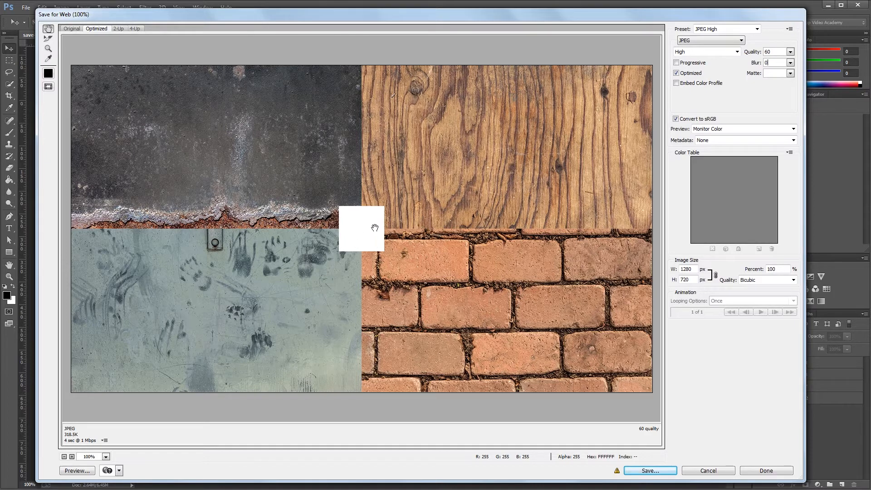
pyautogui.moveTo(761, 91)
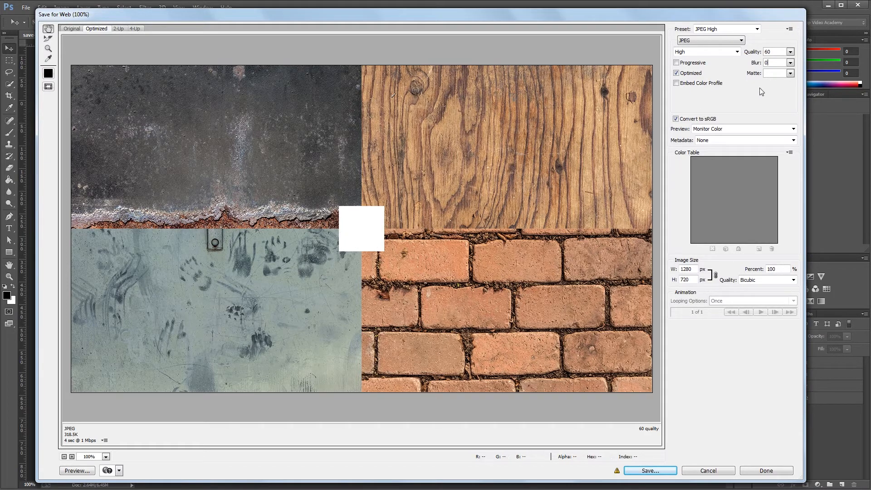
# Step: Set a custom muted red matte (#975555) and bring the blur back to 0
pyautogui.click(789, 73)
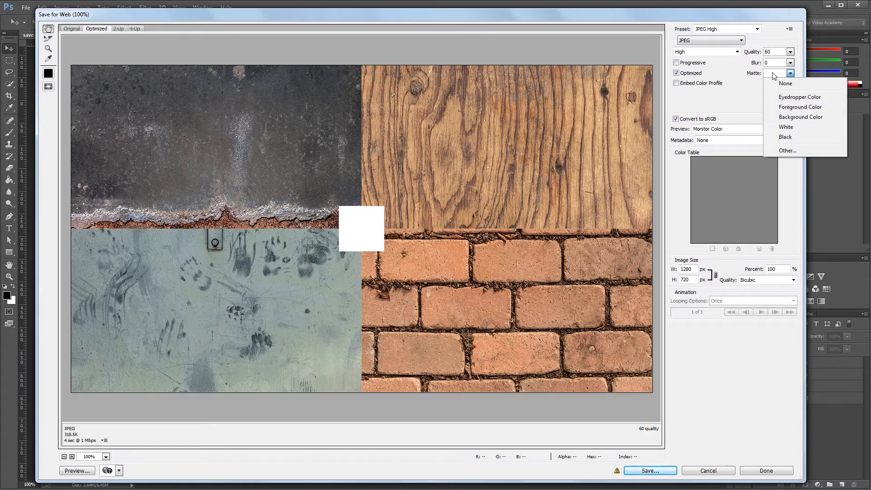
pyautogui.click(788, 150)
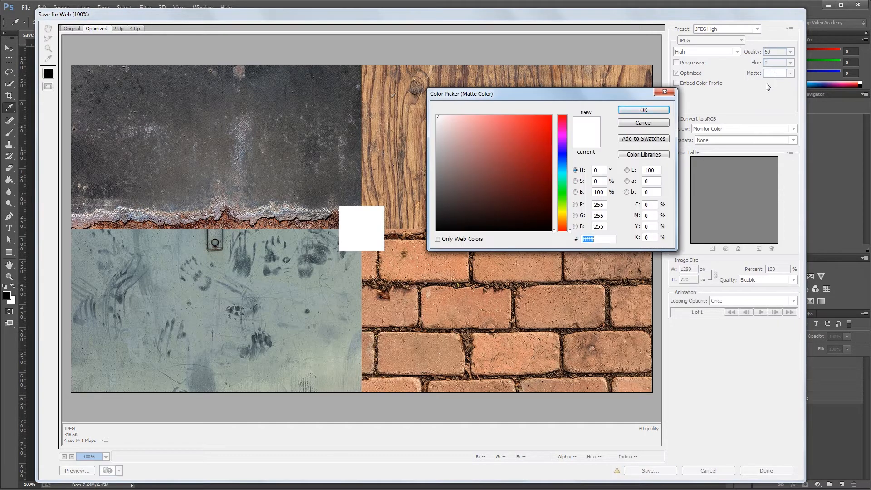
pyautogui.click(487, 163)
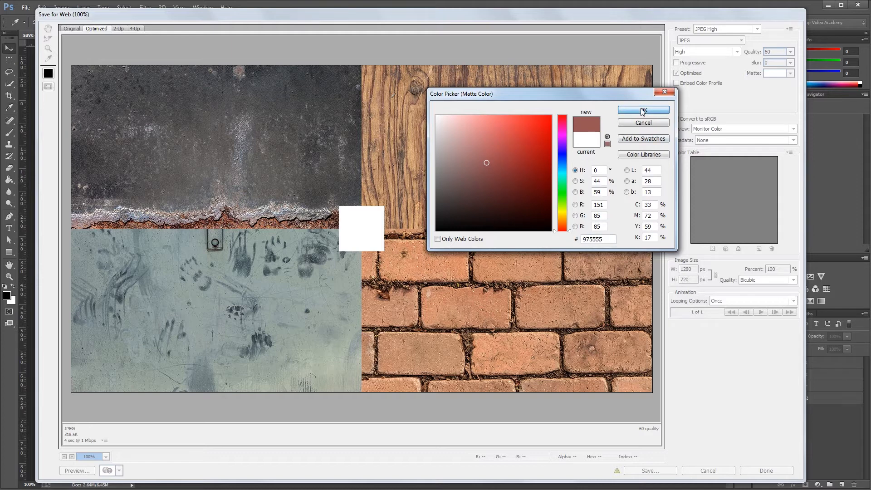
pyautogui.click(643, 110)
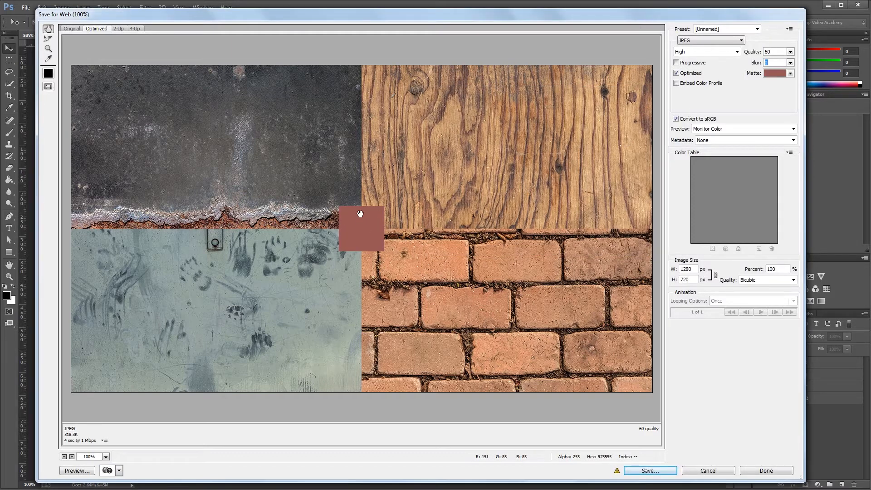
pyautogui.moveTo(693, 65)
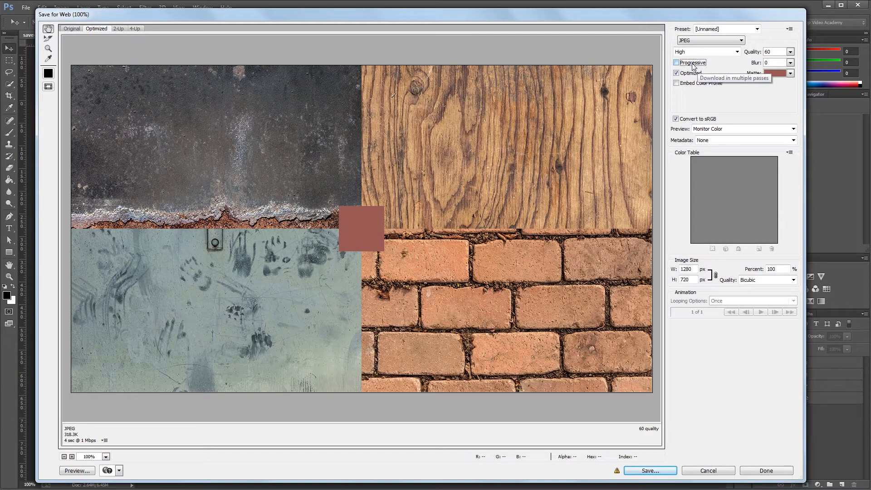
pyautogui.click(677, 62)
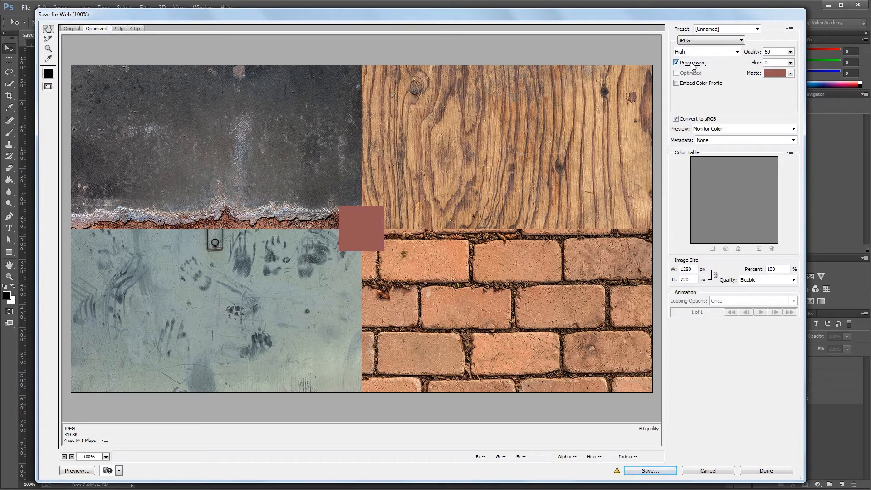
pyautogui.click(677, 73)
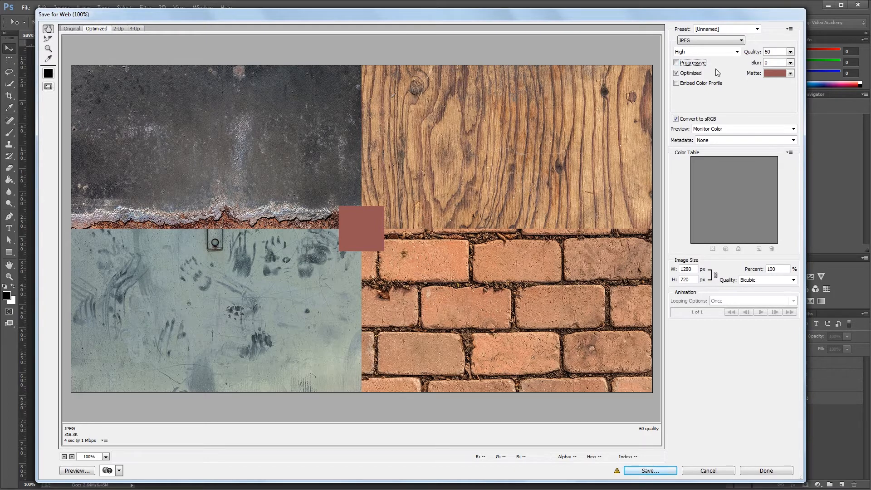
pyautogui.moveTo(689, 72)
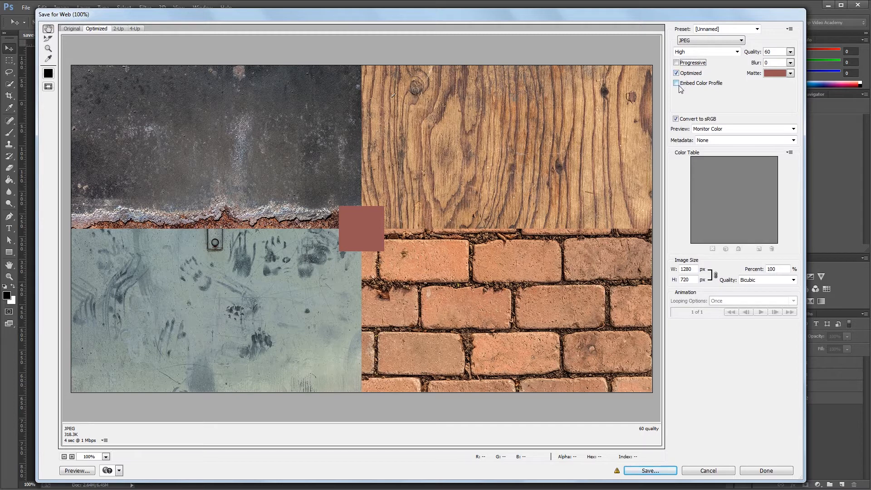
# Step: Turn on Embed Color Profile, raising the JPEG estimate to 321.4K
pyautogui.click(677, 83)
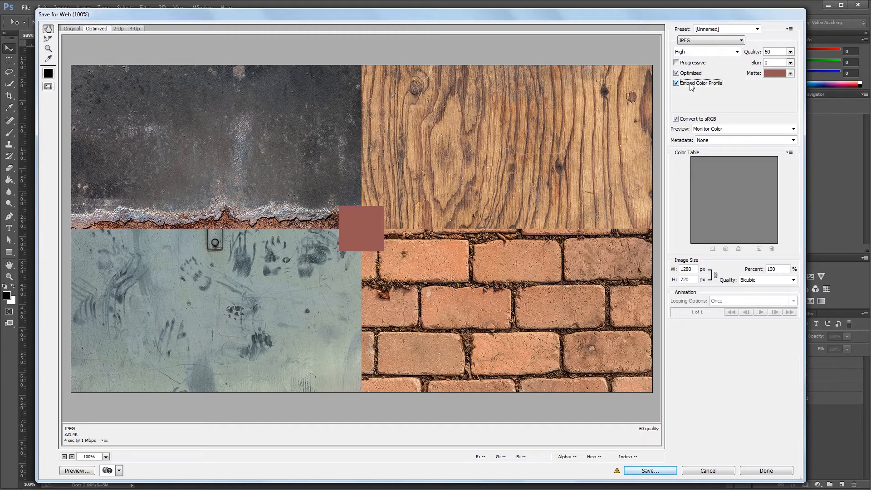
pyautogui.moveTo(703, 86)
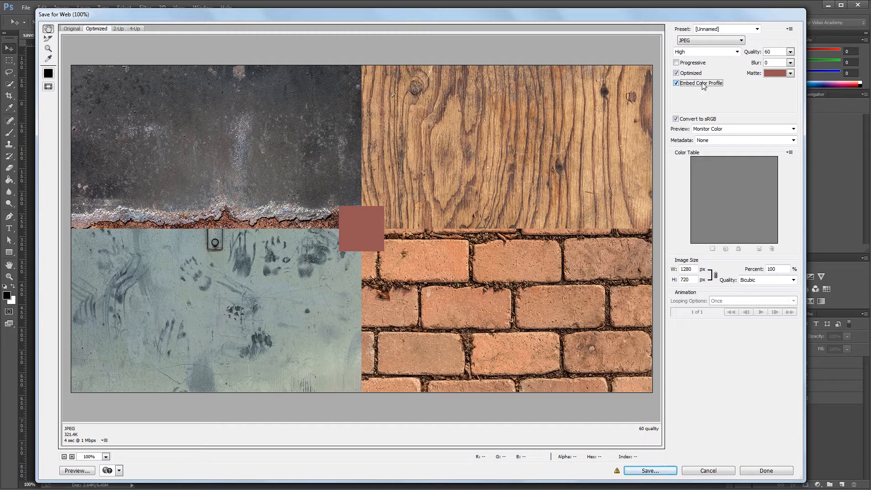
pyautogui.moveTo(694, 118)
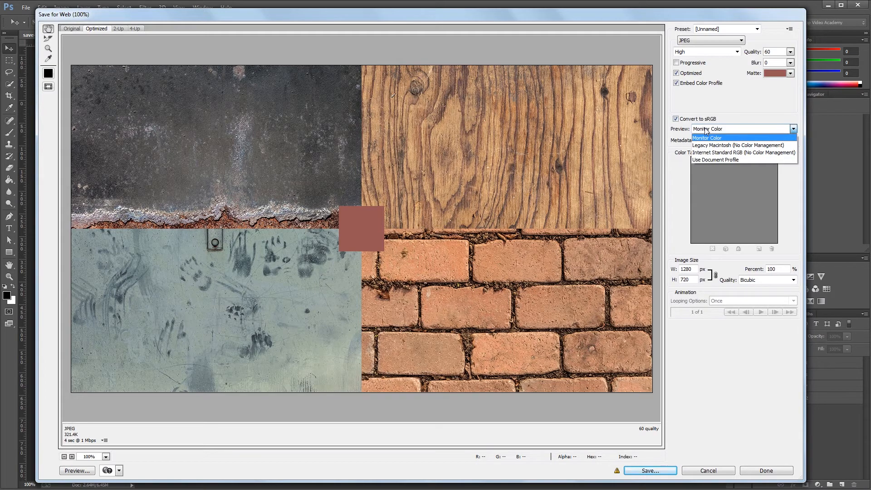
pyautogui.moveTo(723, 145)
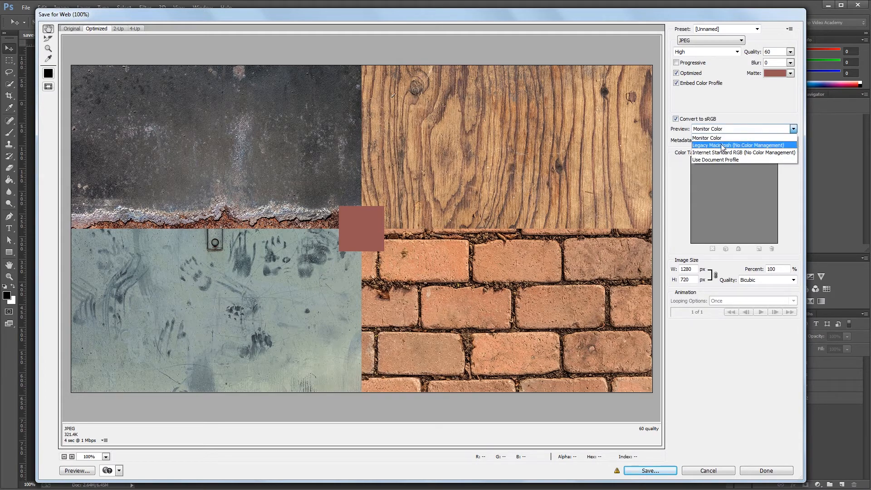
pyautogui.click(707, 138)
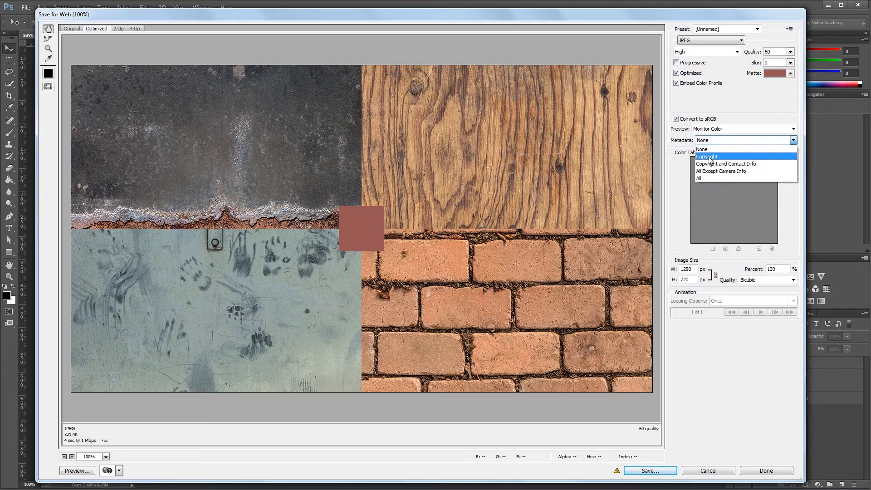
pyautogui.moveTo(712, 149)
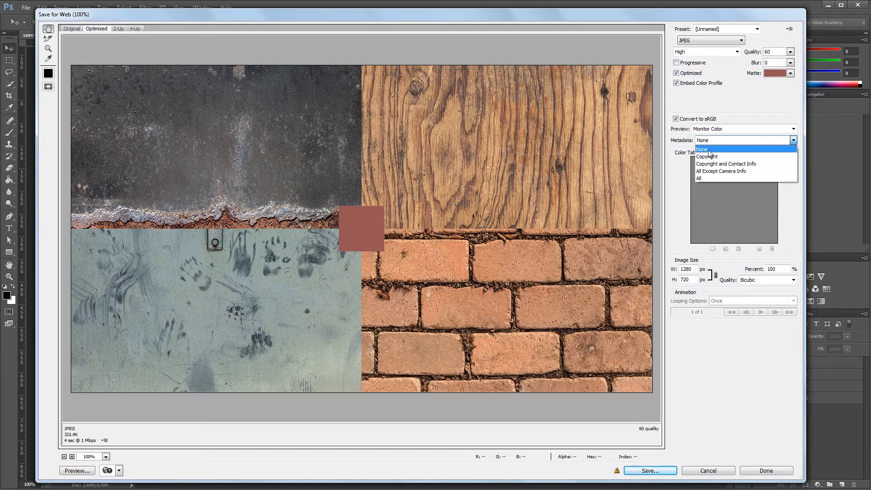
pyautogui.click(703, 149)
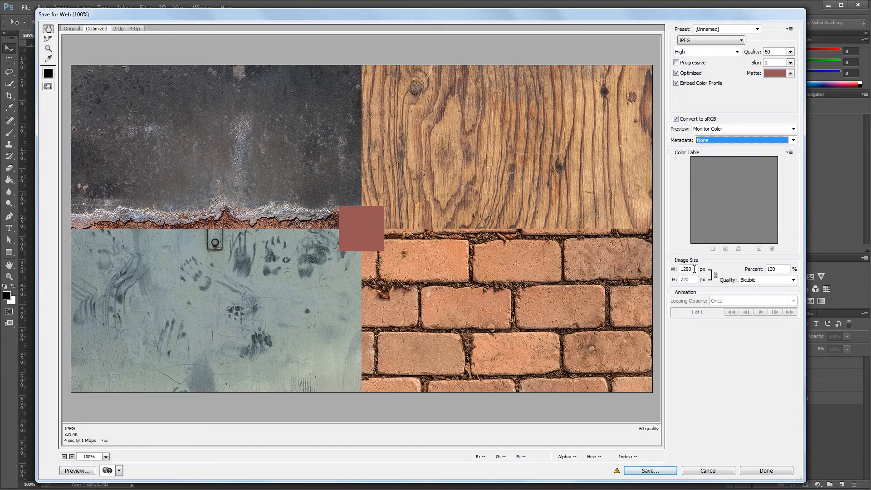
pyautogui.moveTo(687, 270)
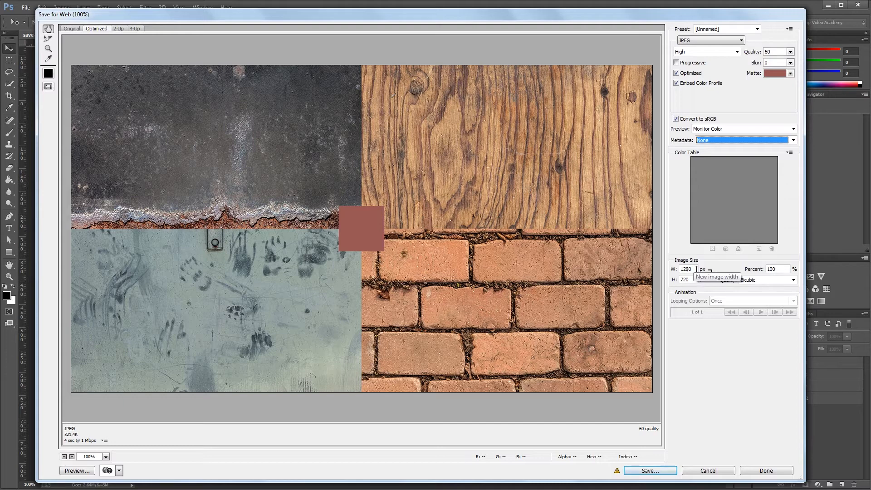
pyautogui.click(772, 269)
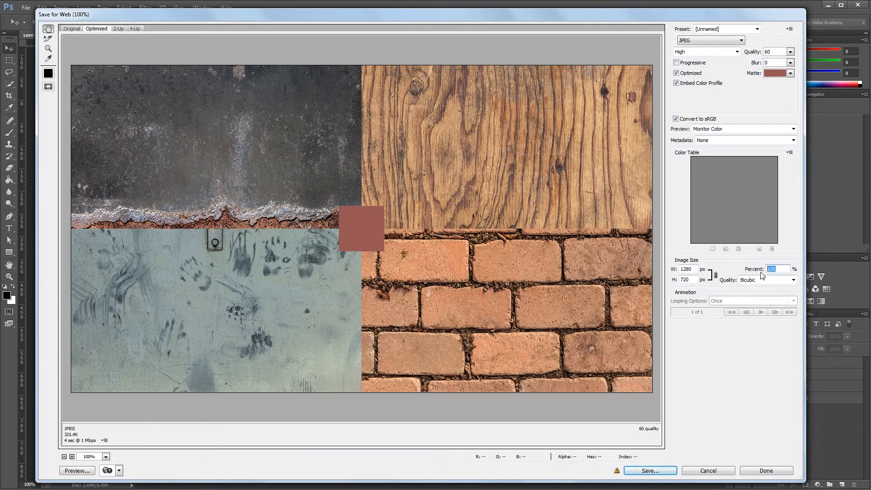
pyautogui.write('50')
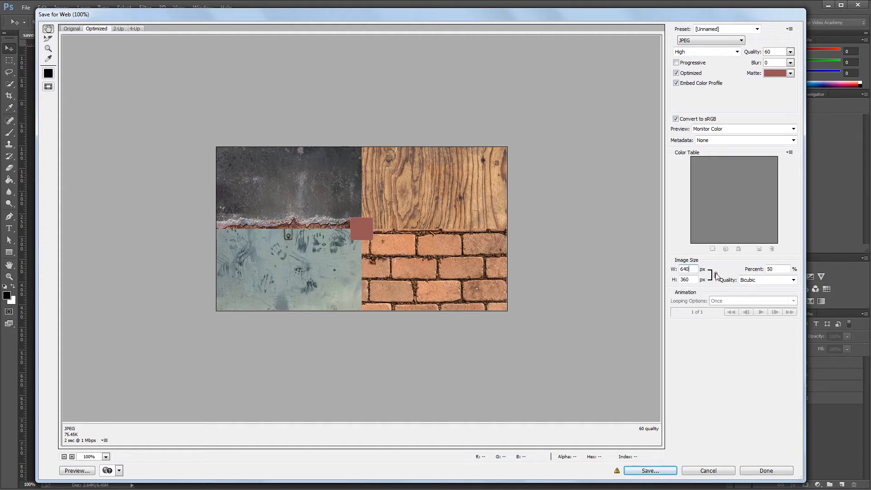
pyautogui.moveTo(715, 278)
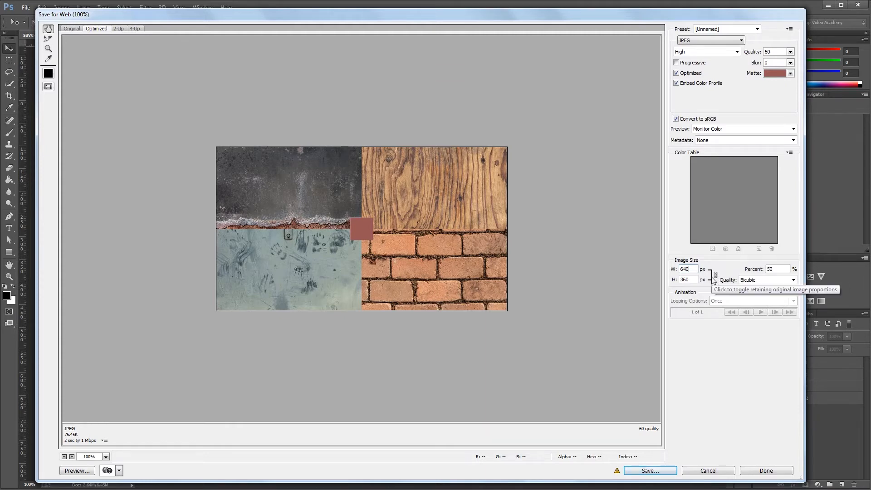
pyautogui.click(792, 280)
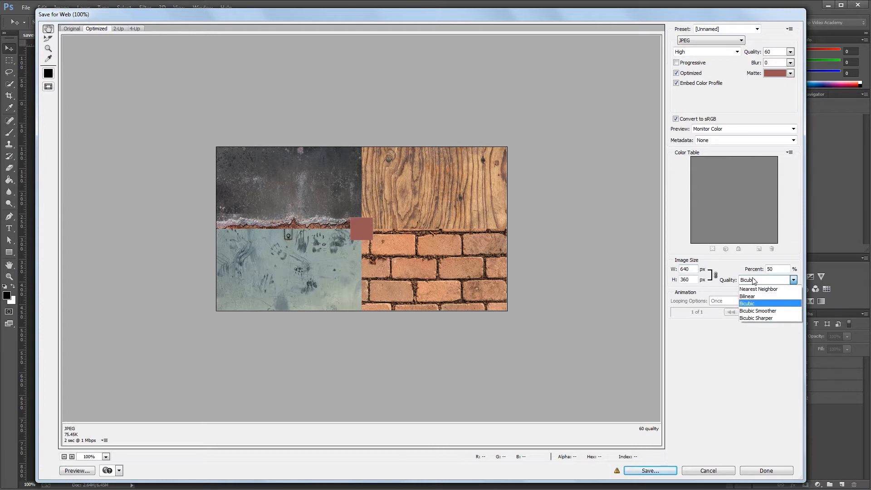
pyautogui.moveTo(758, 310)
pyautogui.write('1280')
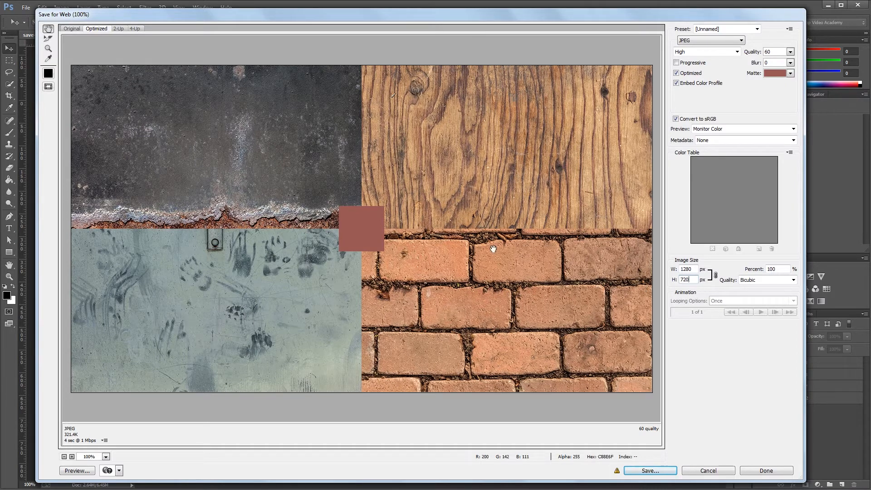
pyautogui.moveTo(48, 28)
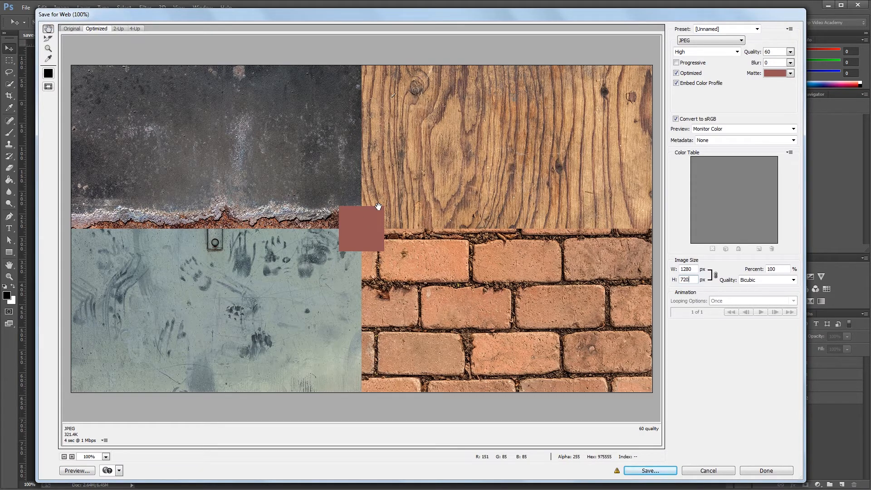
pyautogui.moveTo(330, 215)
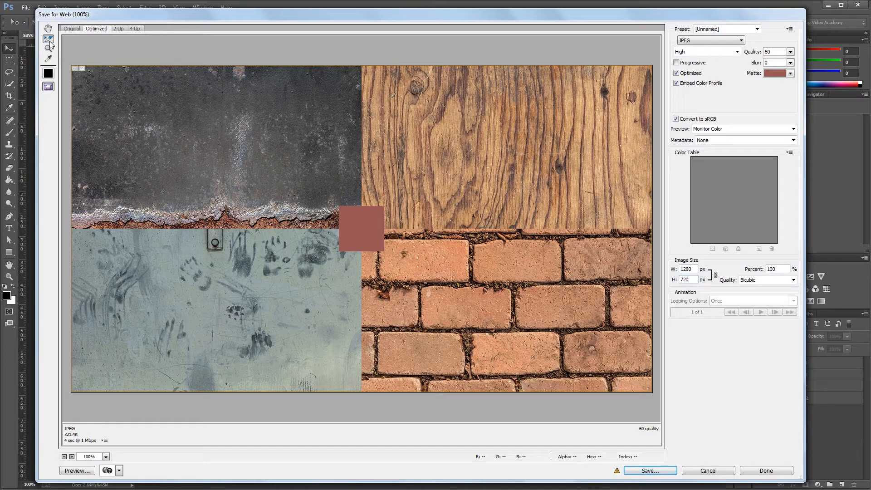
pyautogui.moveTo(49, 49)
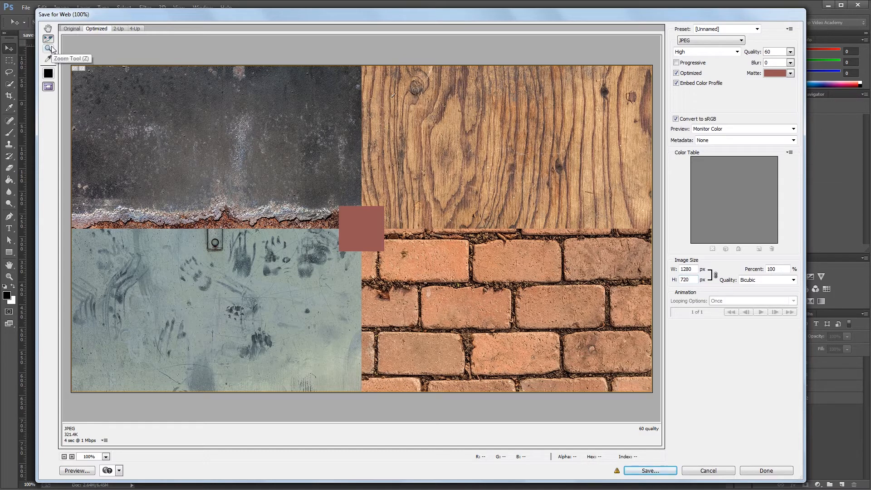
# Step: Zoom the optimized preview to 300% and pan around the red matte square
pyautogui.moveTo(283, 178); pyautogui.dragTo(477, 332)
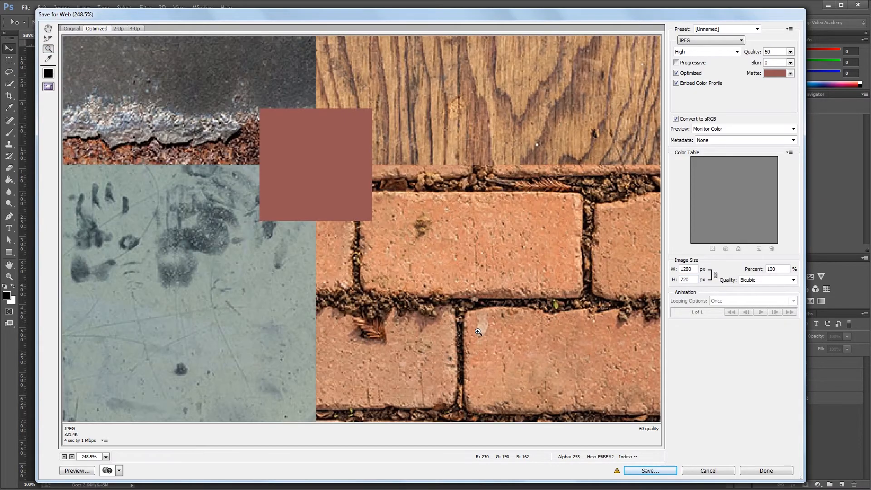
pyautogui.click(105, 457)
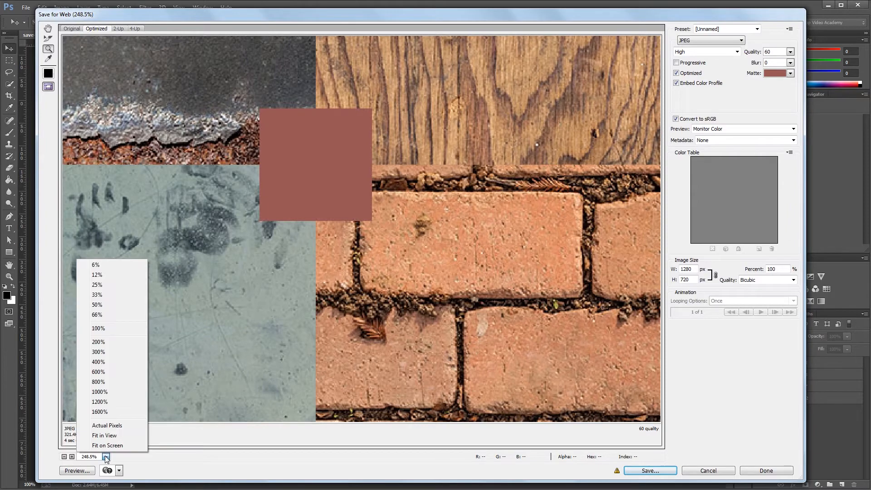
pyautogui.click(106, 457)
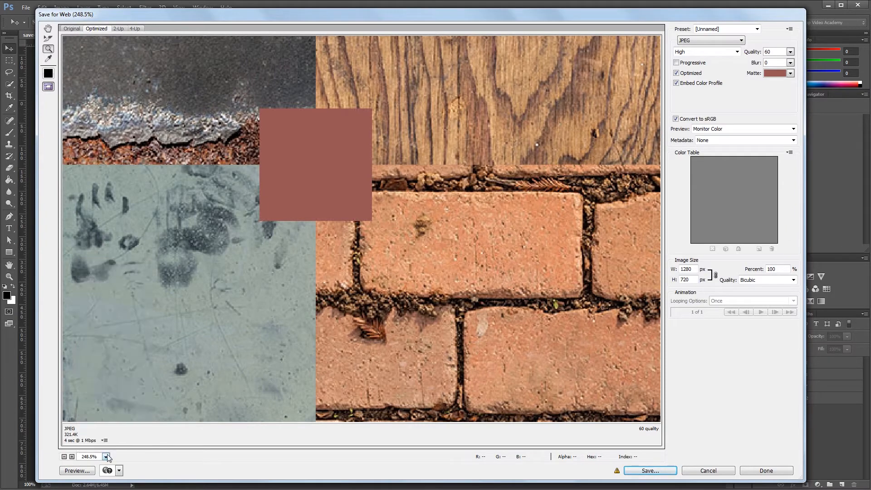
pyautogui.click(107, 457)
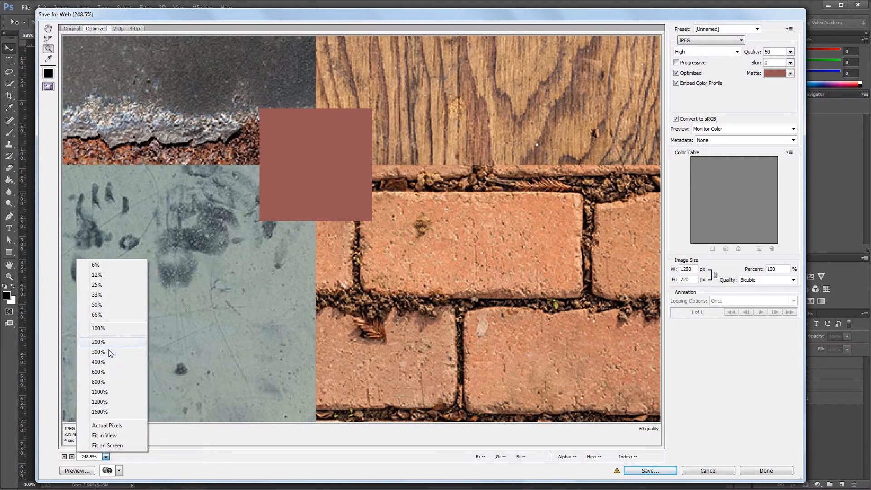
pyautogui.click(98, 352)
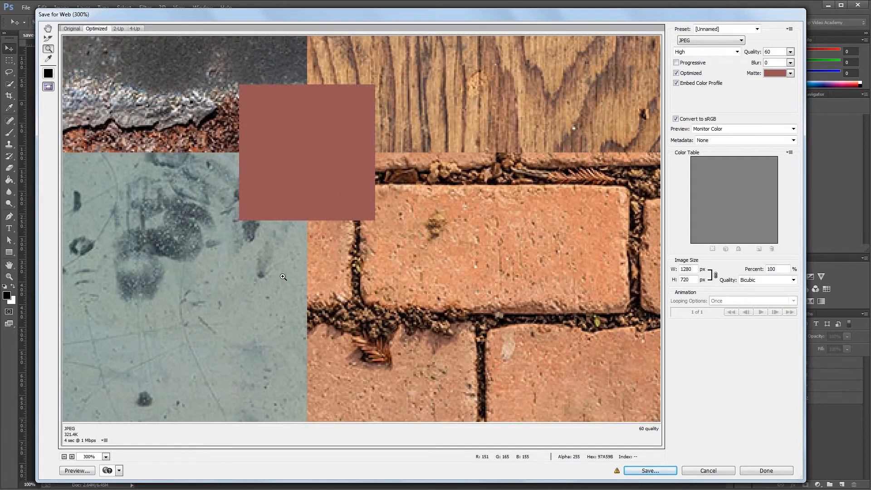
pyautogui.moveTo(282, 276)
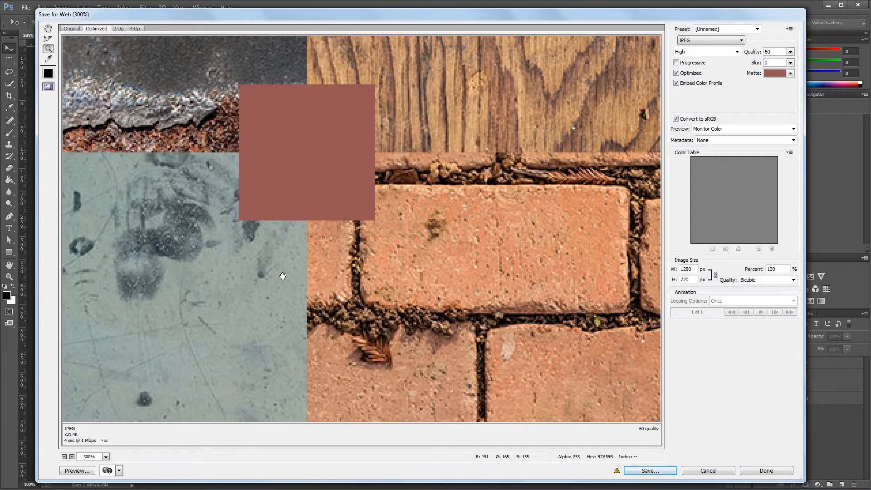
pyautogui.moveTo(283, 277); pyautogui.dragTo(299, 230)
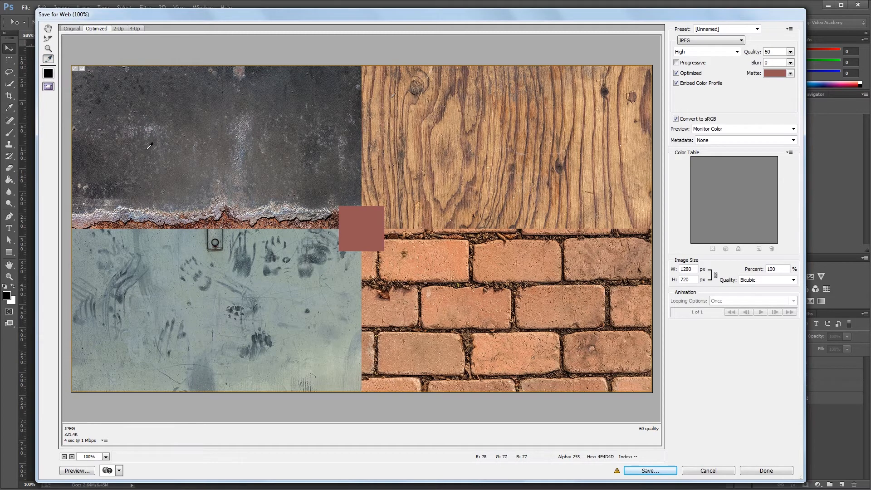
# Step: Sample texture colours with the Eyedropper and apply them as the matte, ending grey-blue
pyautogui.click(484, 189)
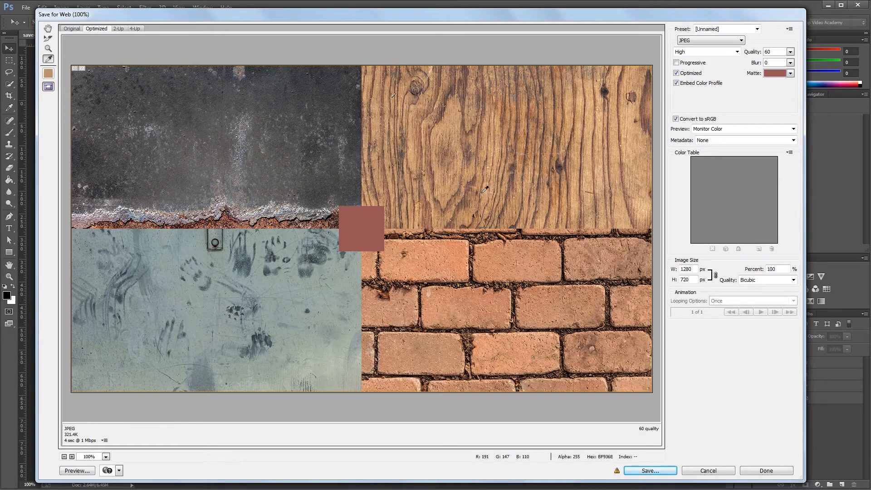
pyautogui.moveTo(702, 176)
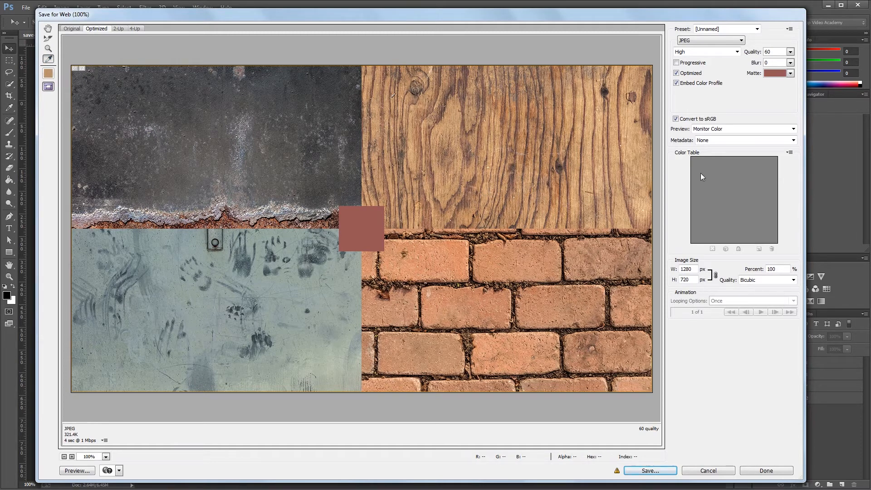
pyautogui.click(793, 72)
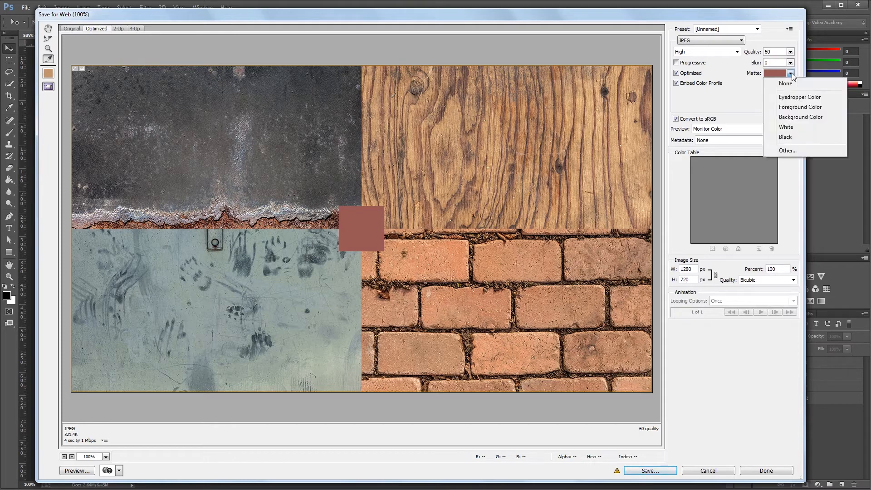
pyautogui.click(800, 106)
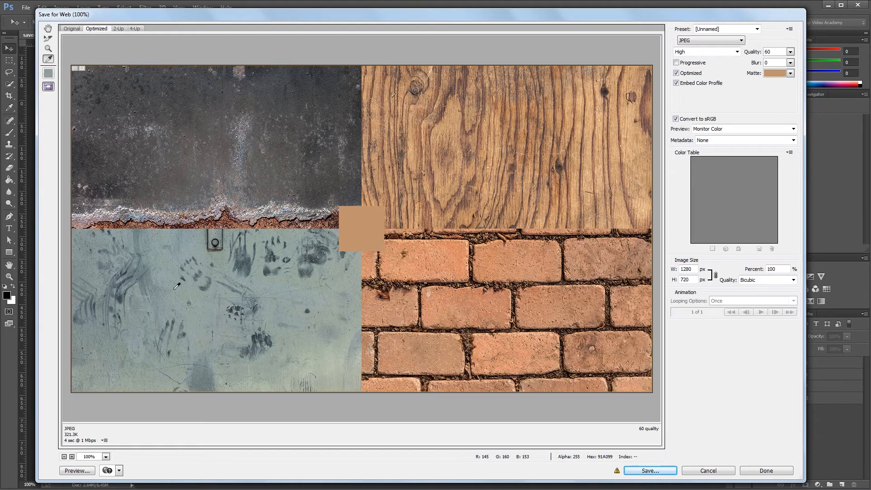
pyautogui.click(790, 72)
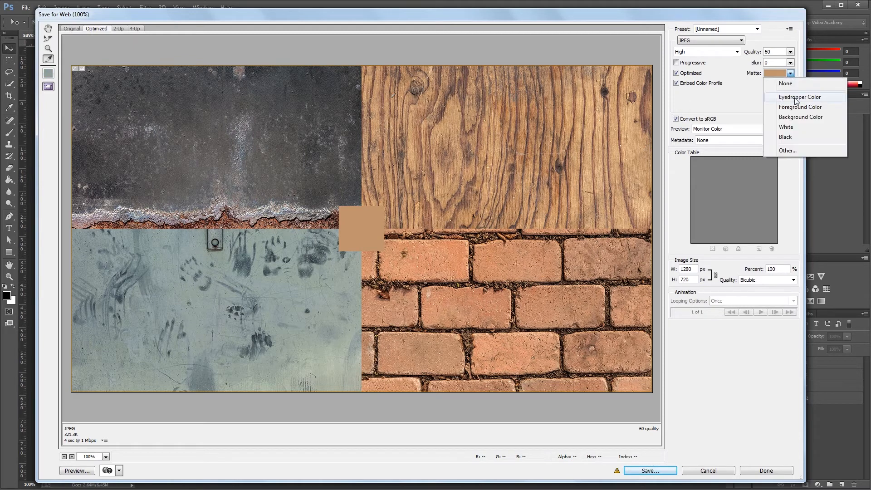
pyautogui.click(785, 83)
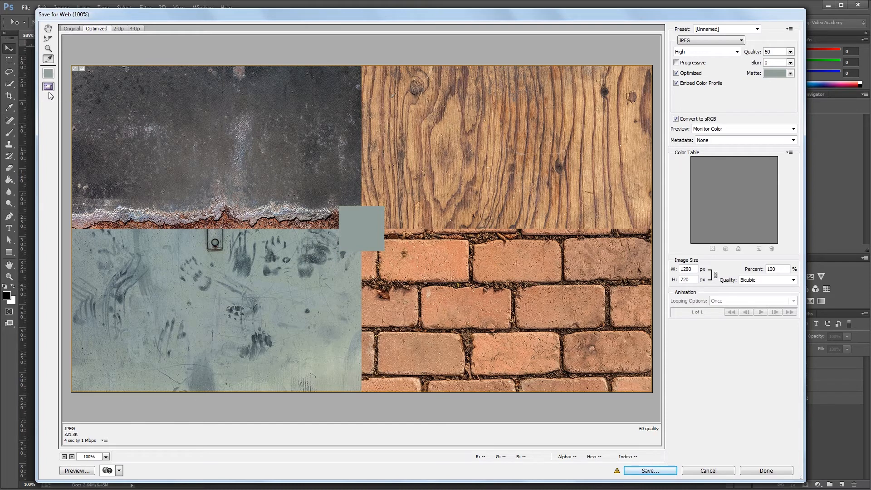
pyautogui.moveTo(49, 87)
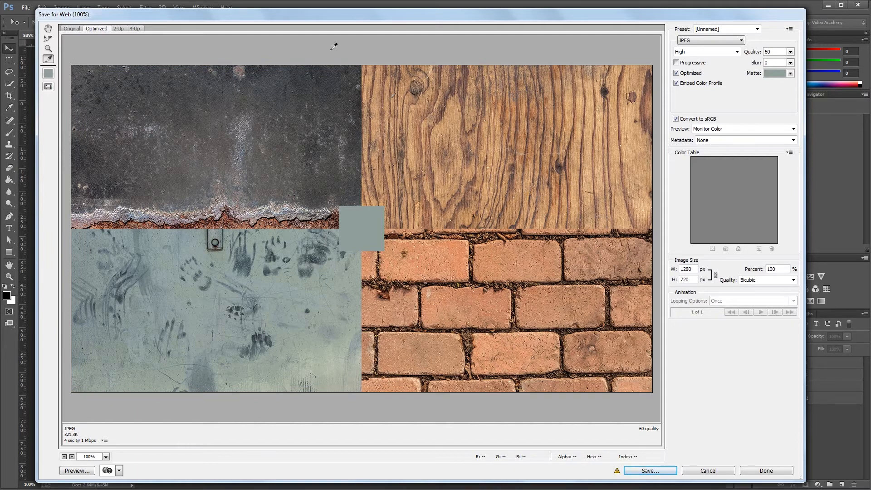
pyautogui.moveTo(214, 51)
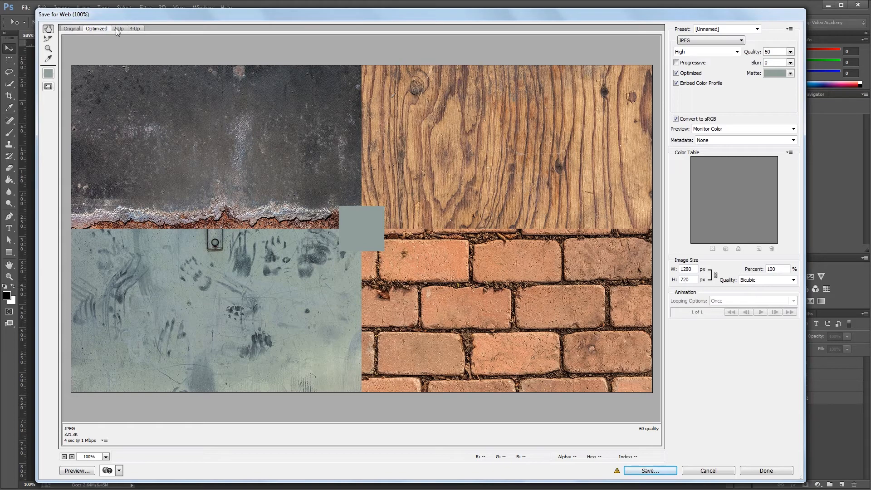
# Step: Compare original and optimized in 2-Up, edit JPEG quality, then move to the 4-Up comparison
pyautogui.click(119, 28)
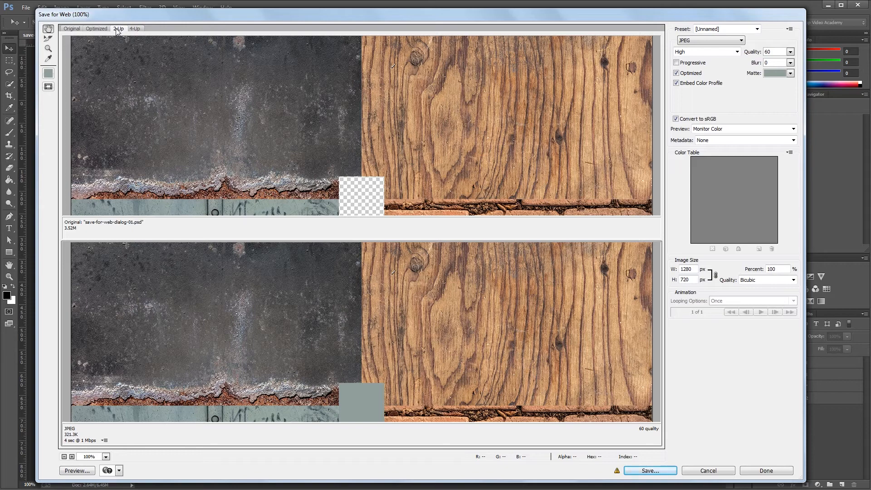
pyautogui.moveTo(256, 115)
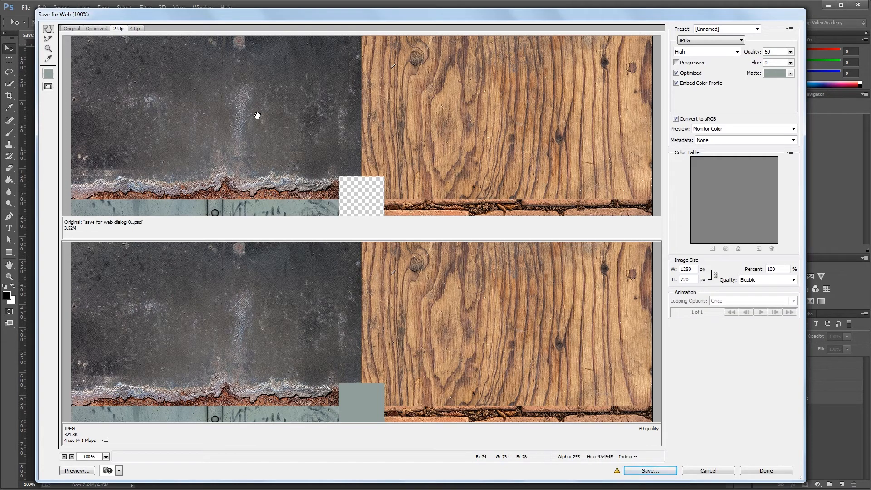
pyautogui.moveTo(353, 349)
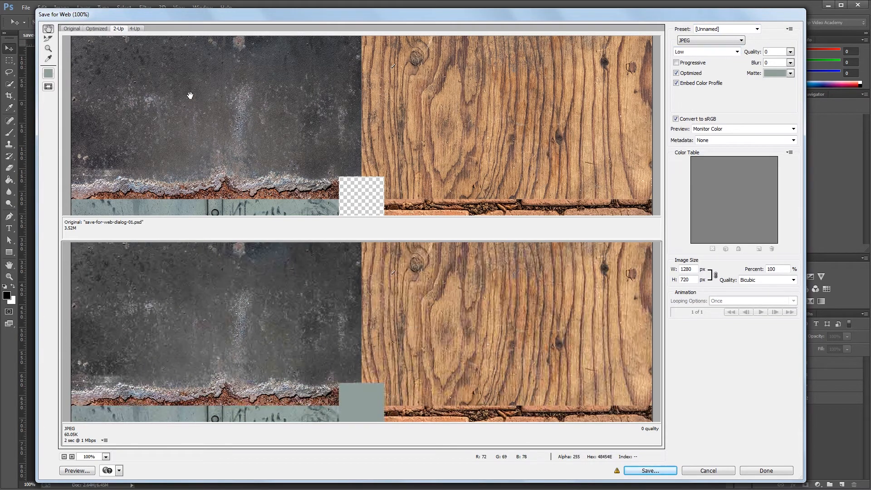
pyautogui.moveTo(218, 113)
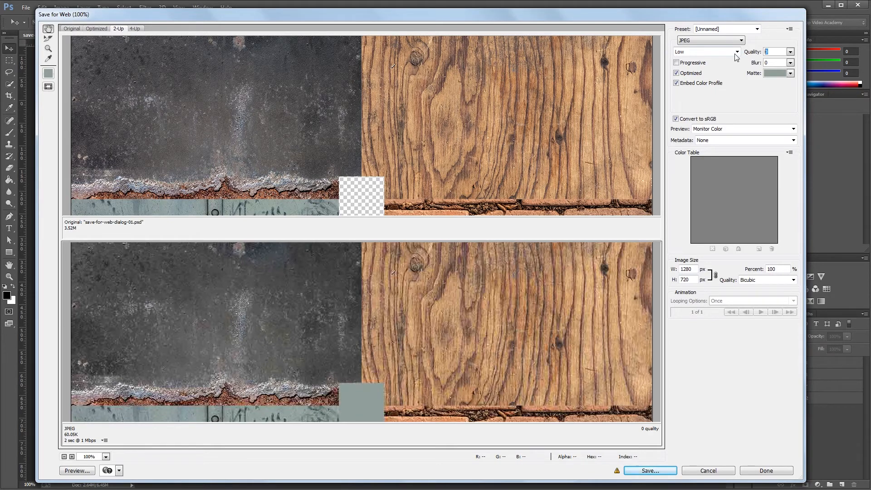
pyautogui.click(705, 51)
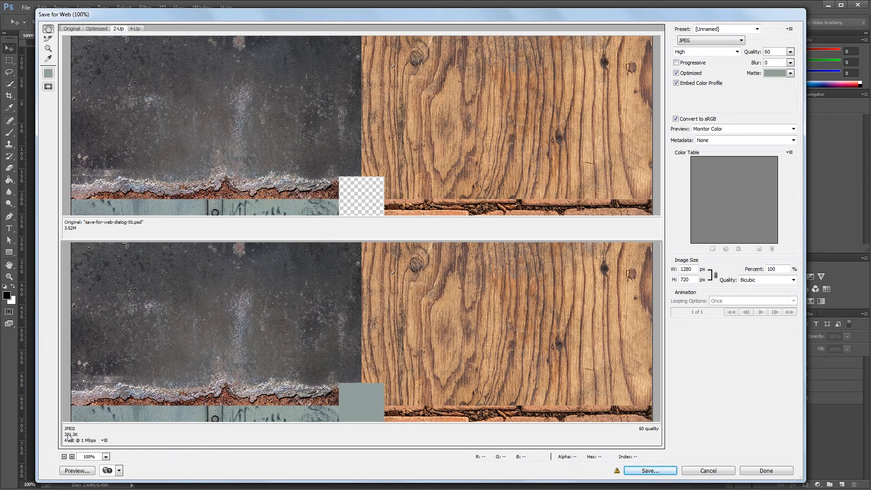
pyautogui.click(134, 28)
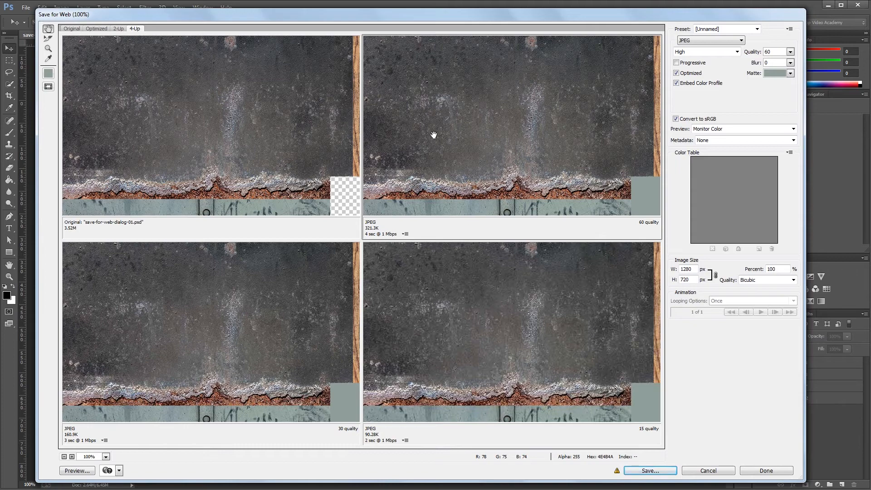
pyautogui.moveTo(782, 50)
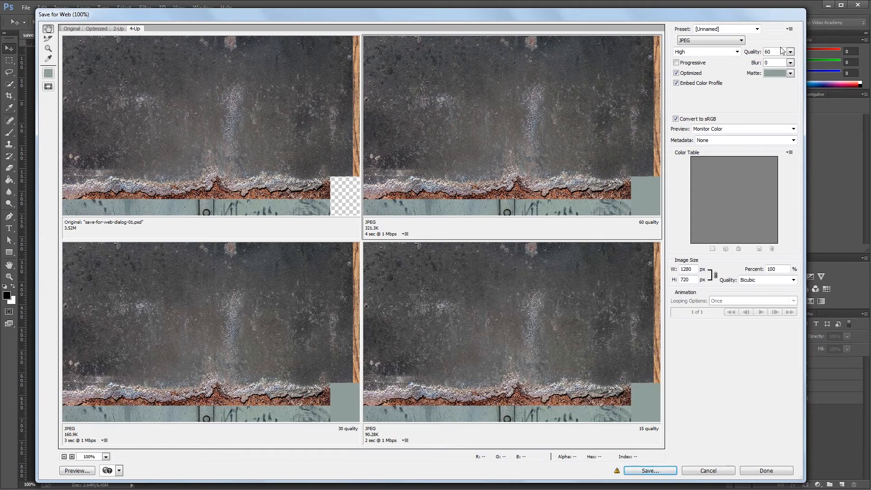
# Step: Set the optimized versions' quality to 100, 50 and 0 (1.093M, 252.6K, 60.05K)
pyautogui.click(706, 52)
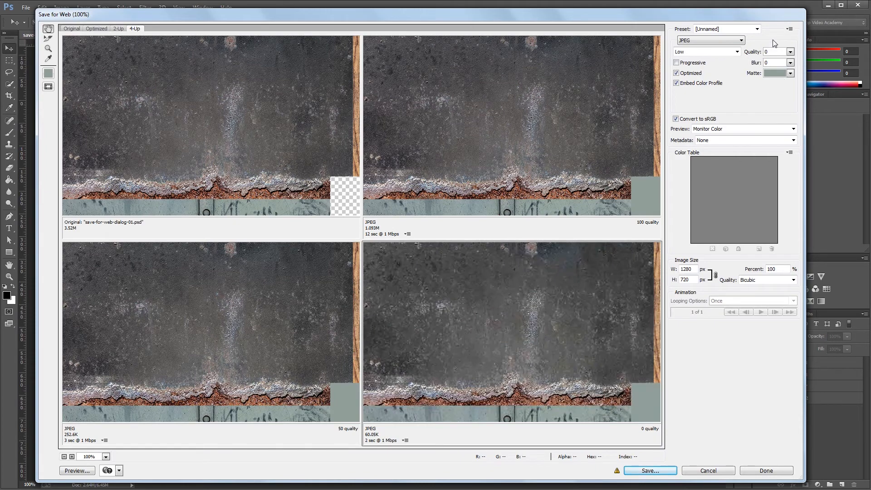
pyautogui.click(706, 52)
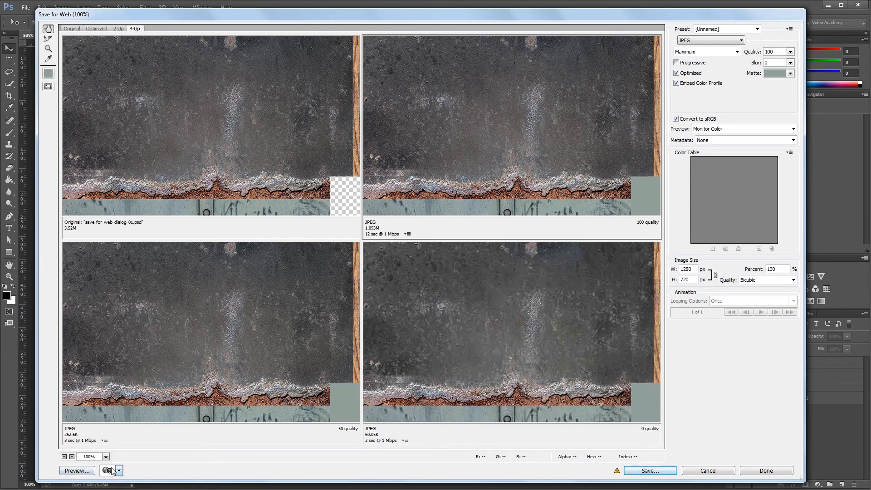
pyautogui.moveTo(118, 471)
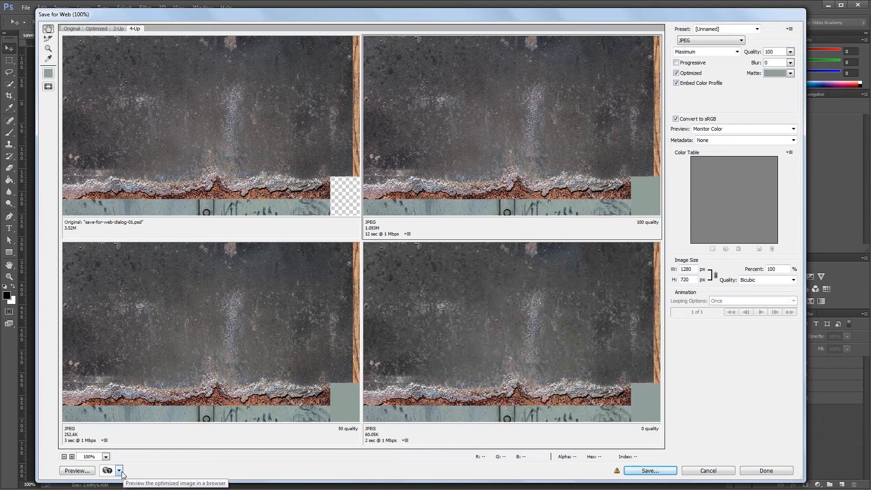
pyautogui.click(118, 471)
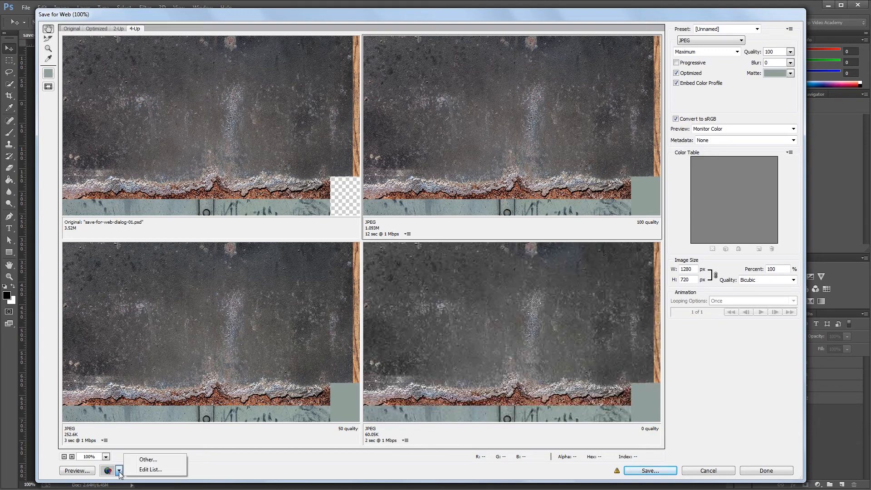
pyautogui.click(119, 473)
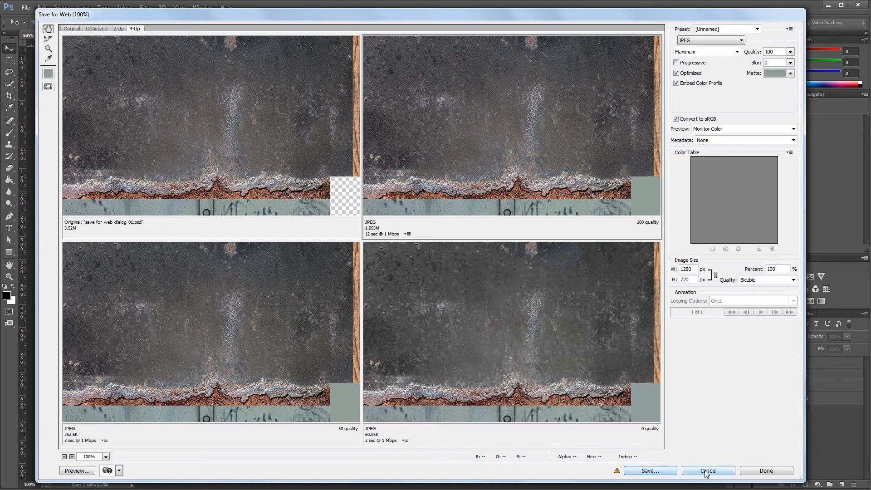
pyautogui.moveTo(708, 471)
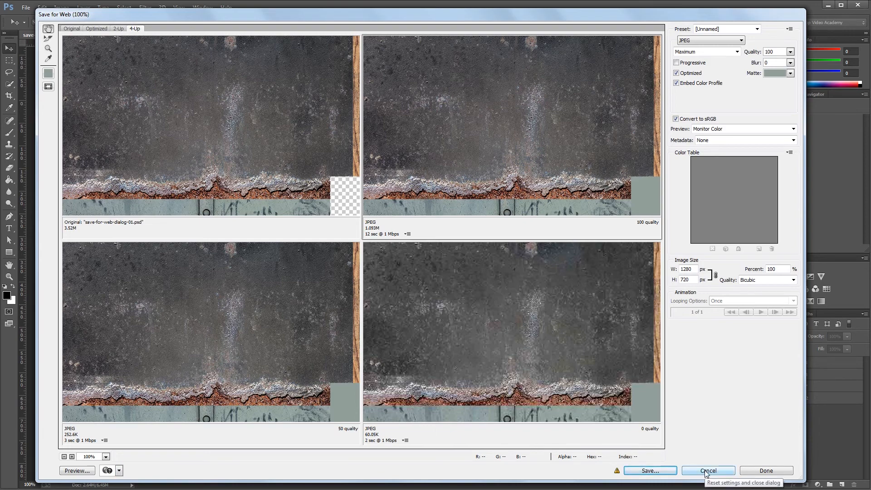
pyautogui.moveTo(730, 441)
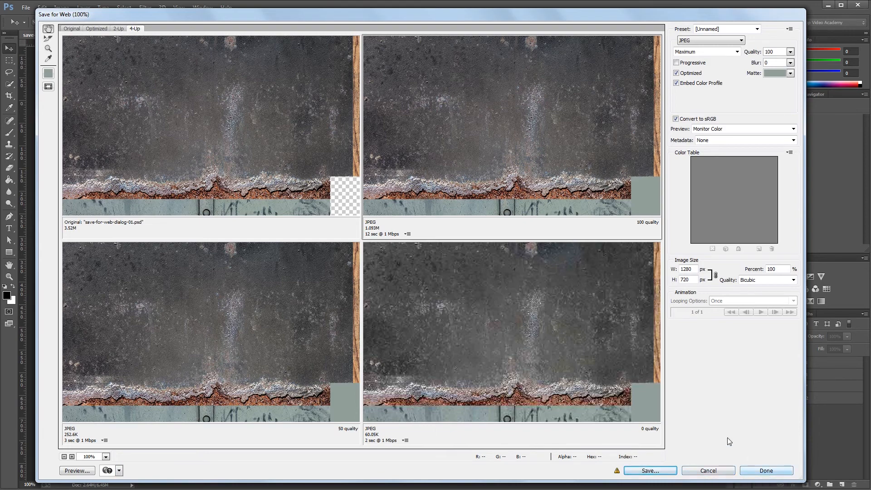
pyautogui.moveTo(724, 435)
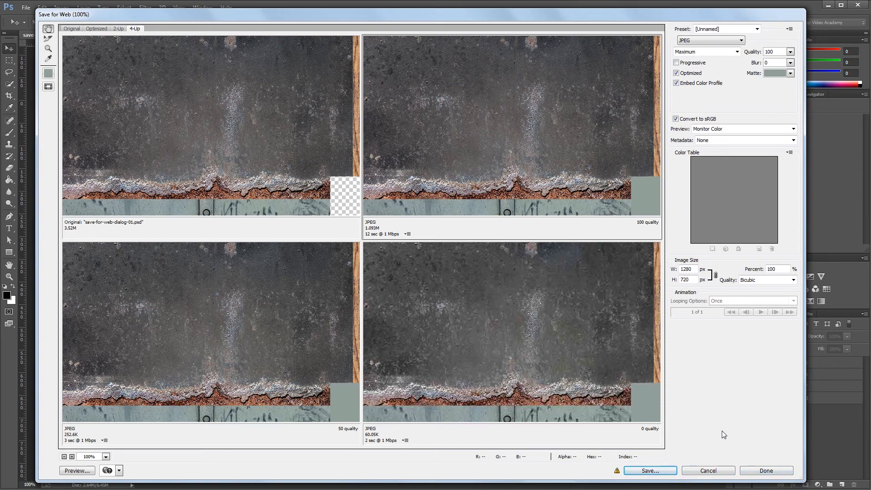